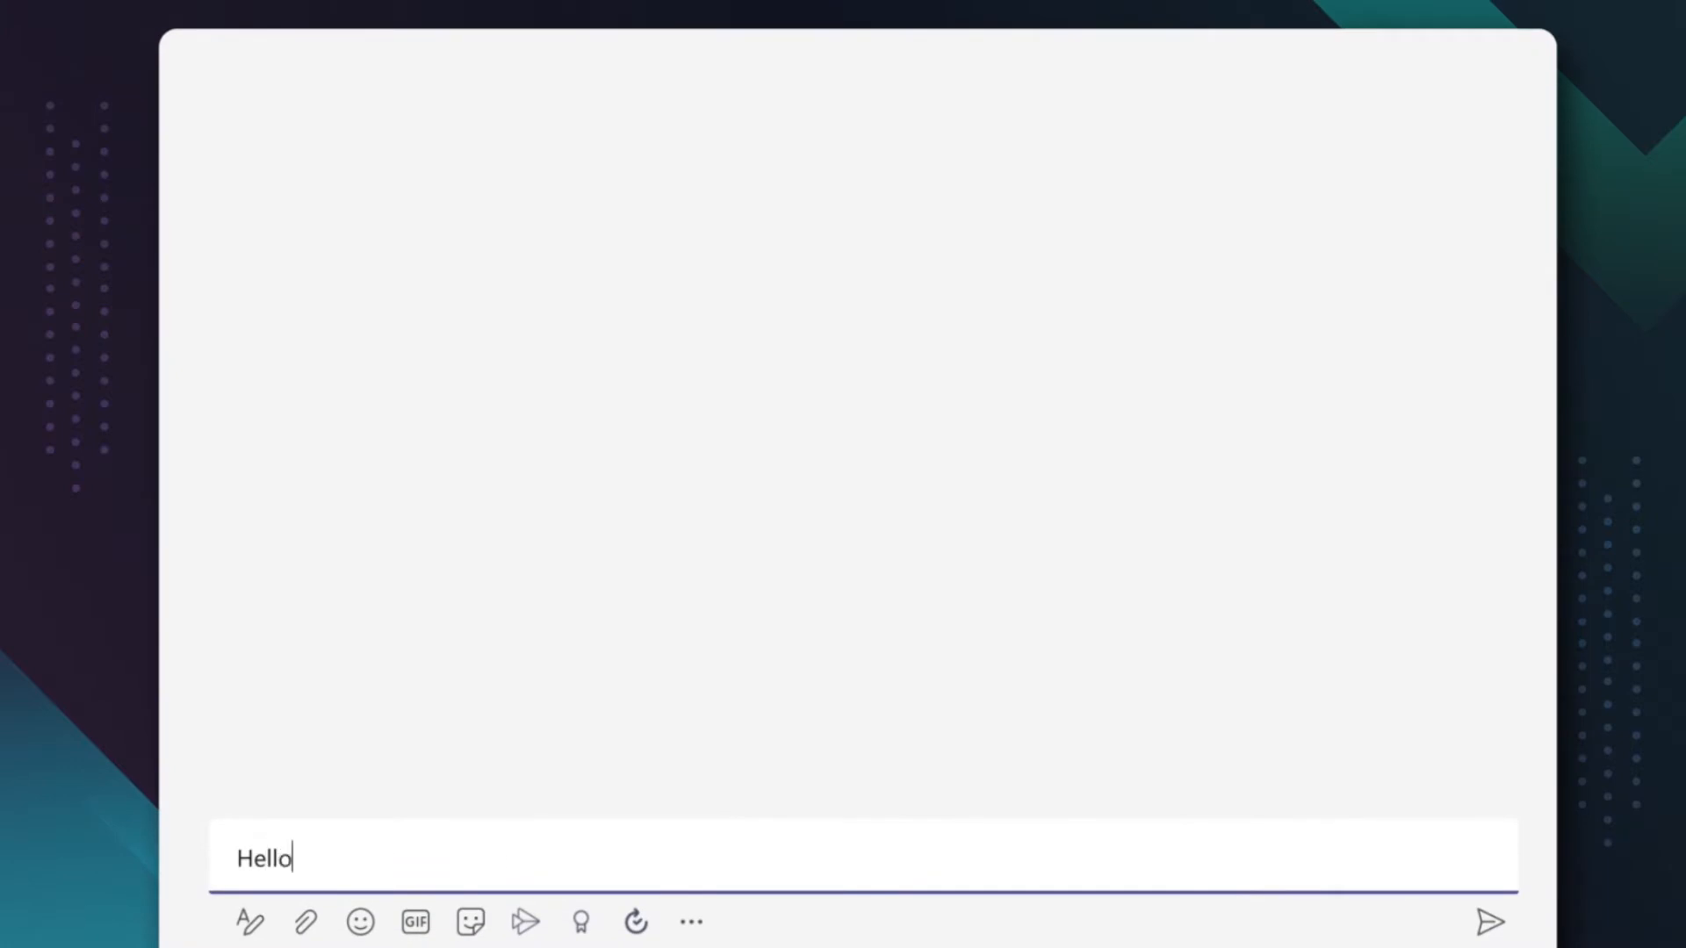
- Send the greeting 'Hello' to the Satori bot to get its workflow options
left_click(1489, 922)
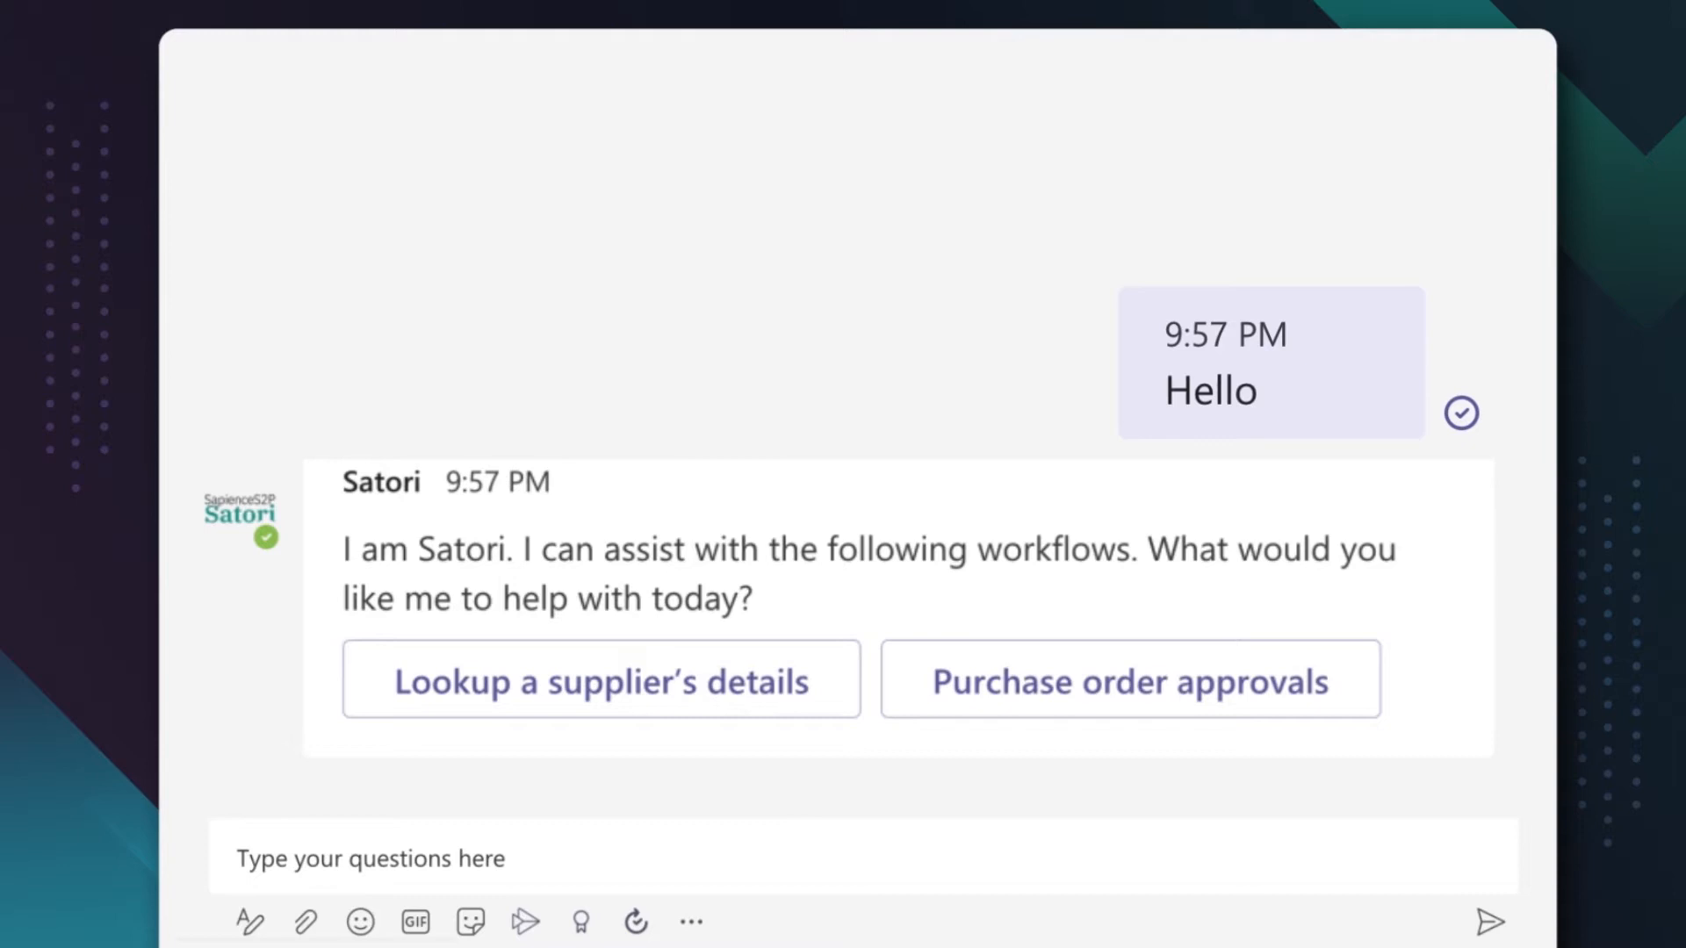
type("H")
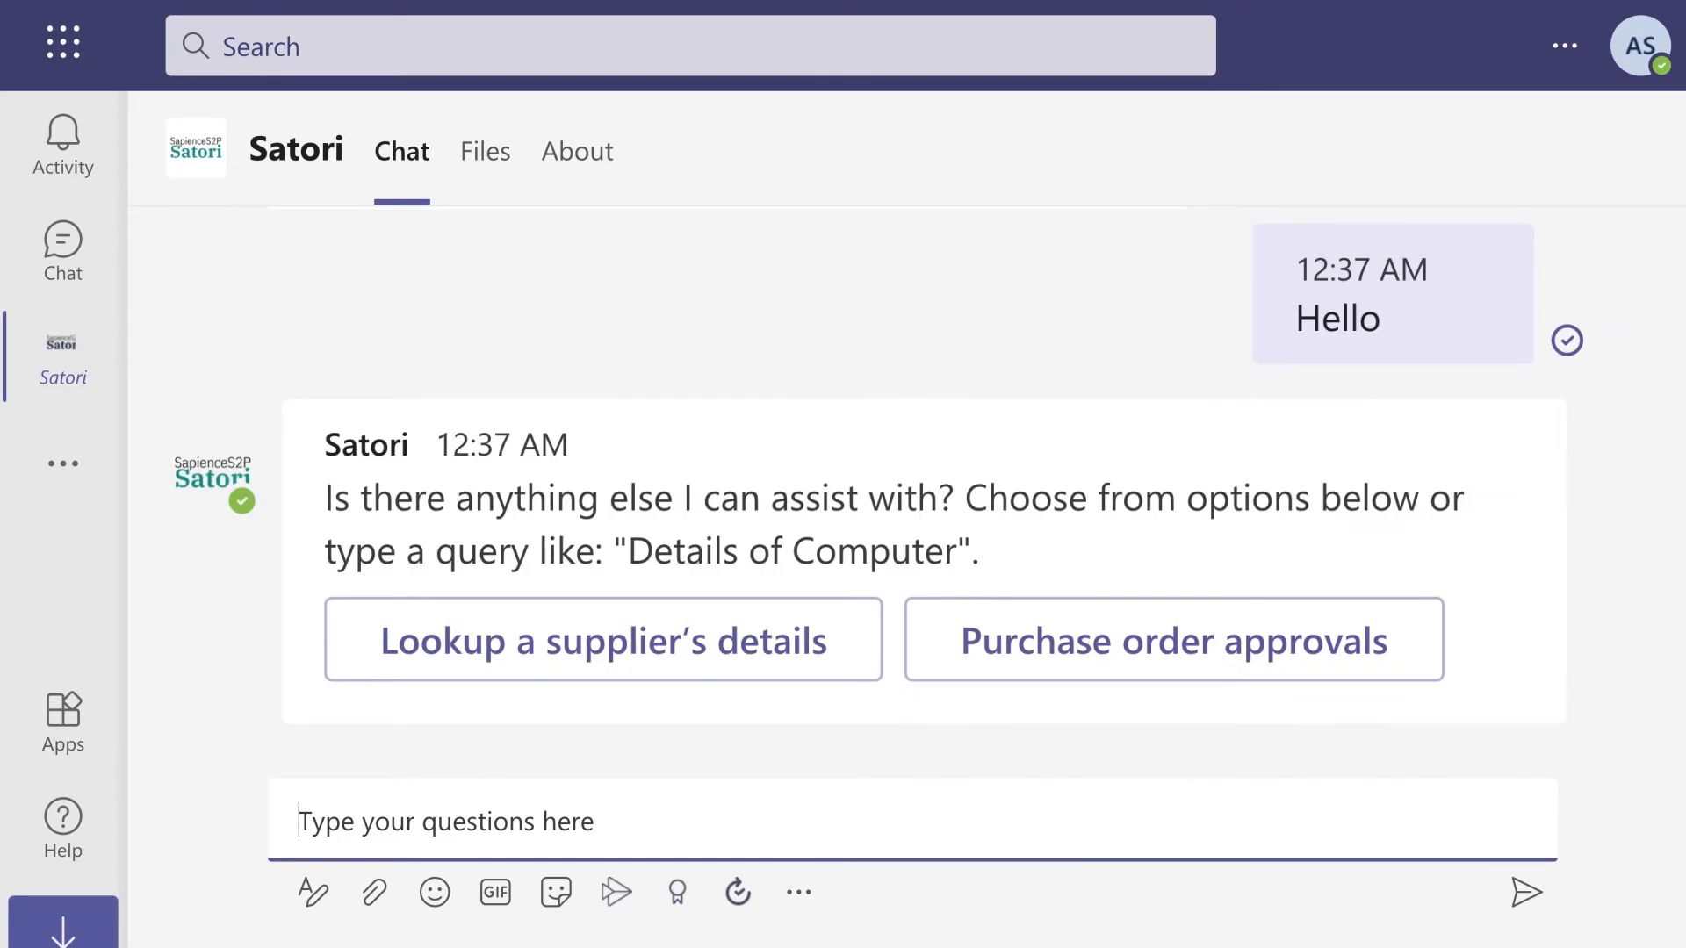
mouse_move(1171, 639)
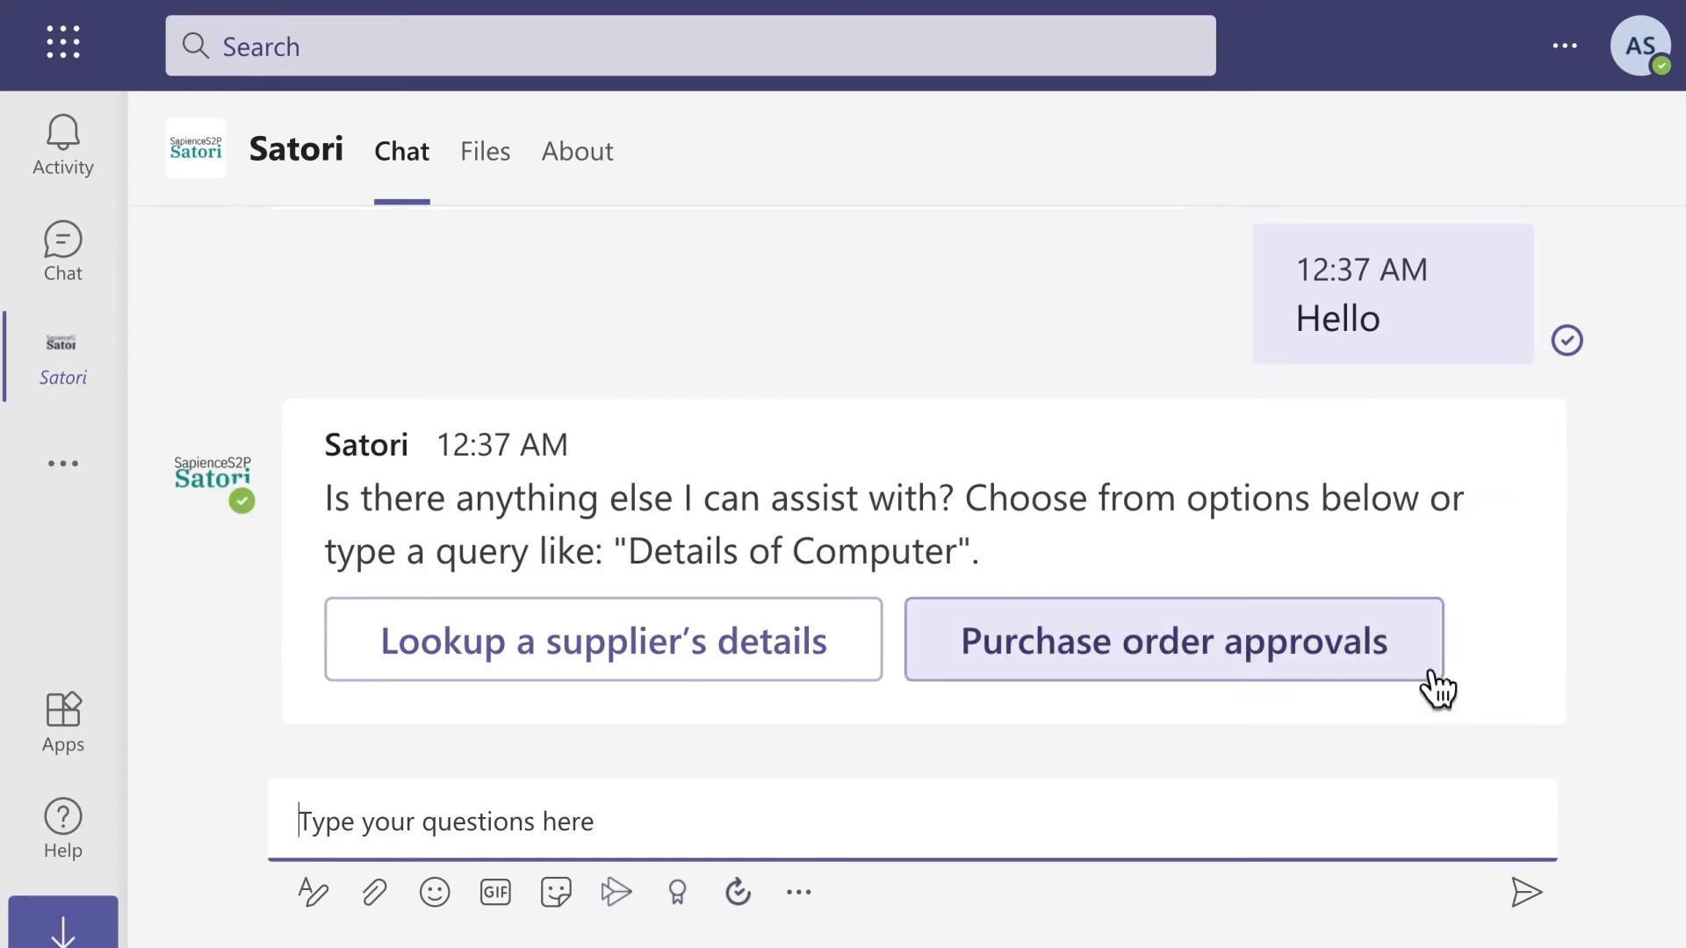
- Choose Purchase order approvals from Satori's reply card
left_click(1173, 640)
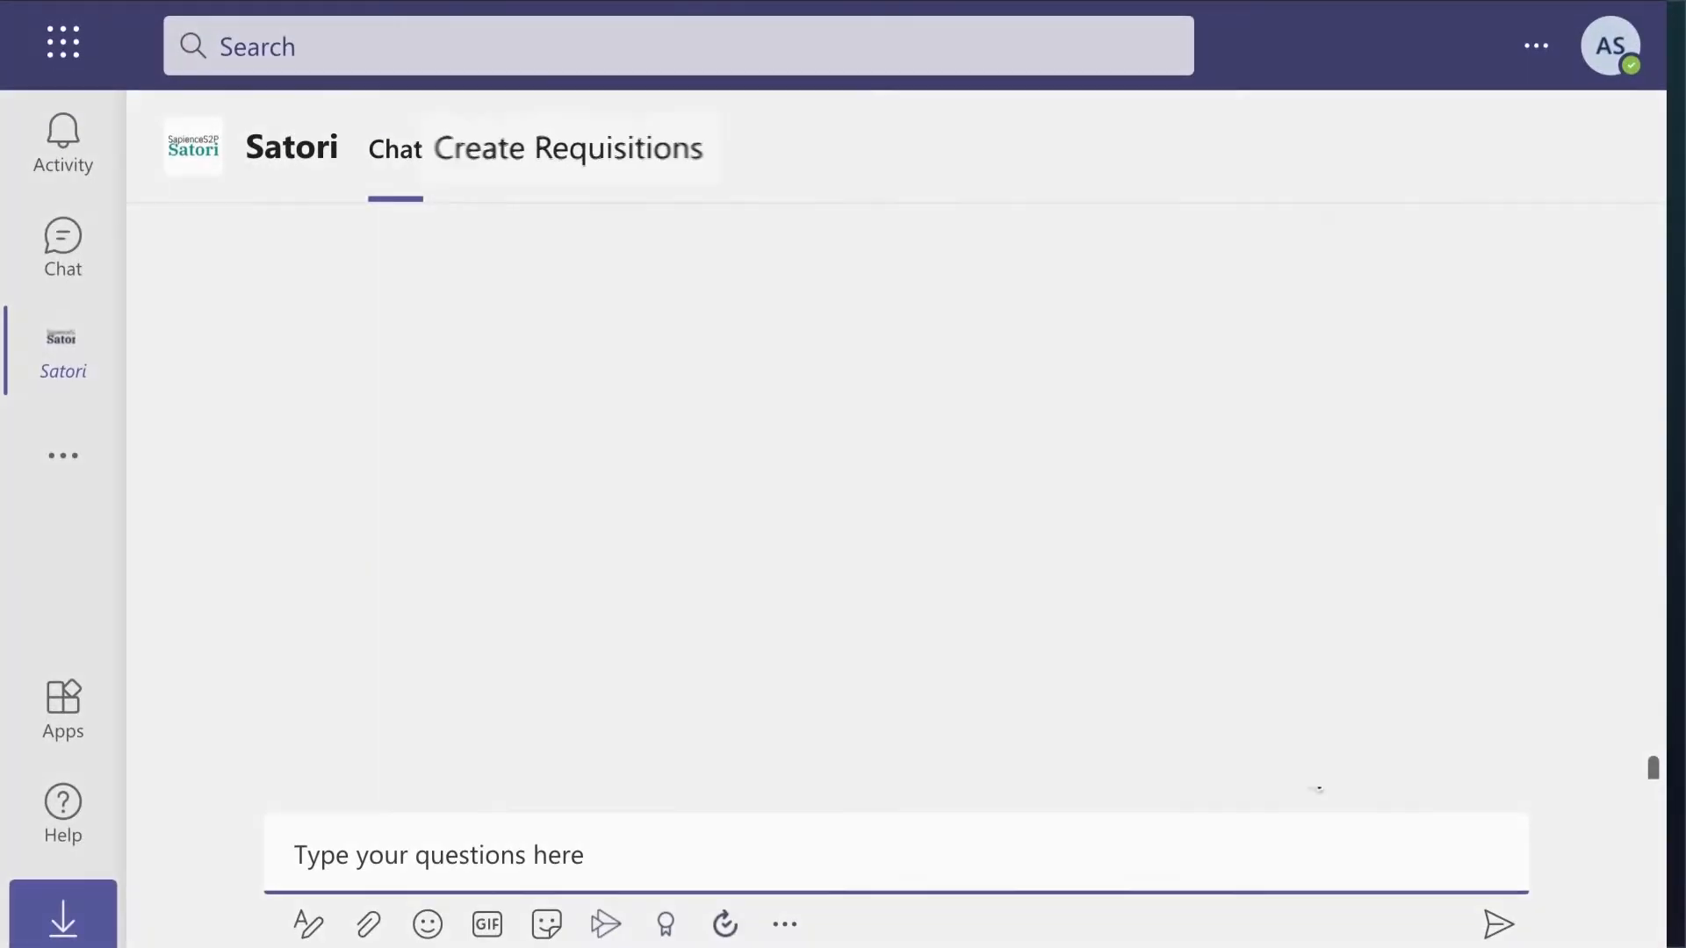
- Switch to the Satori chat with Create Requisitions and send a requisition status question
left_click(567, 148)
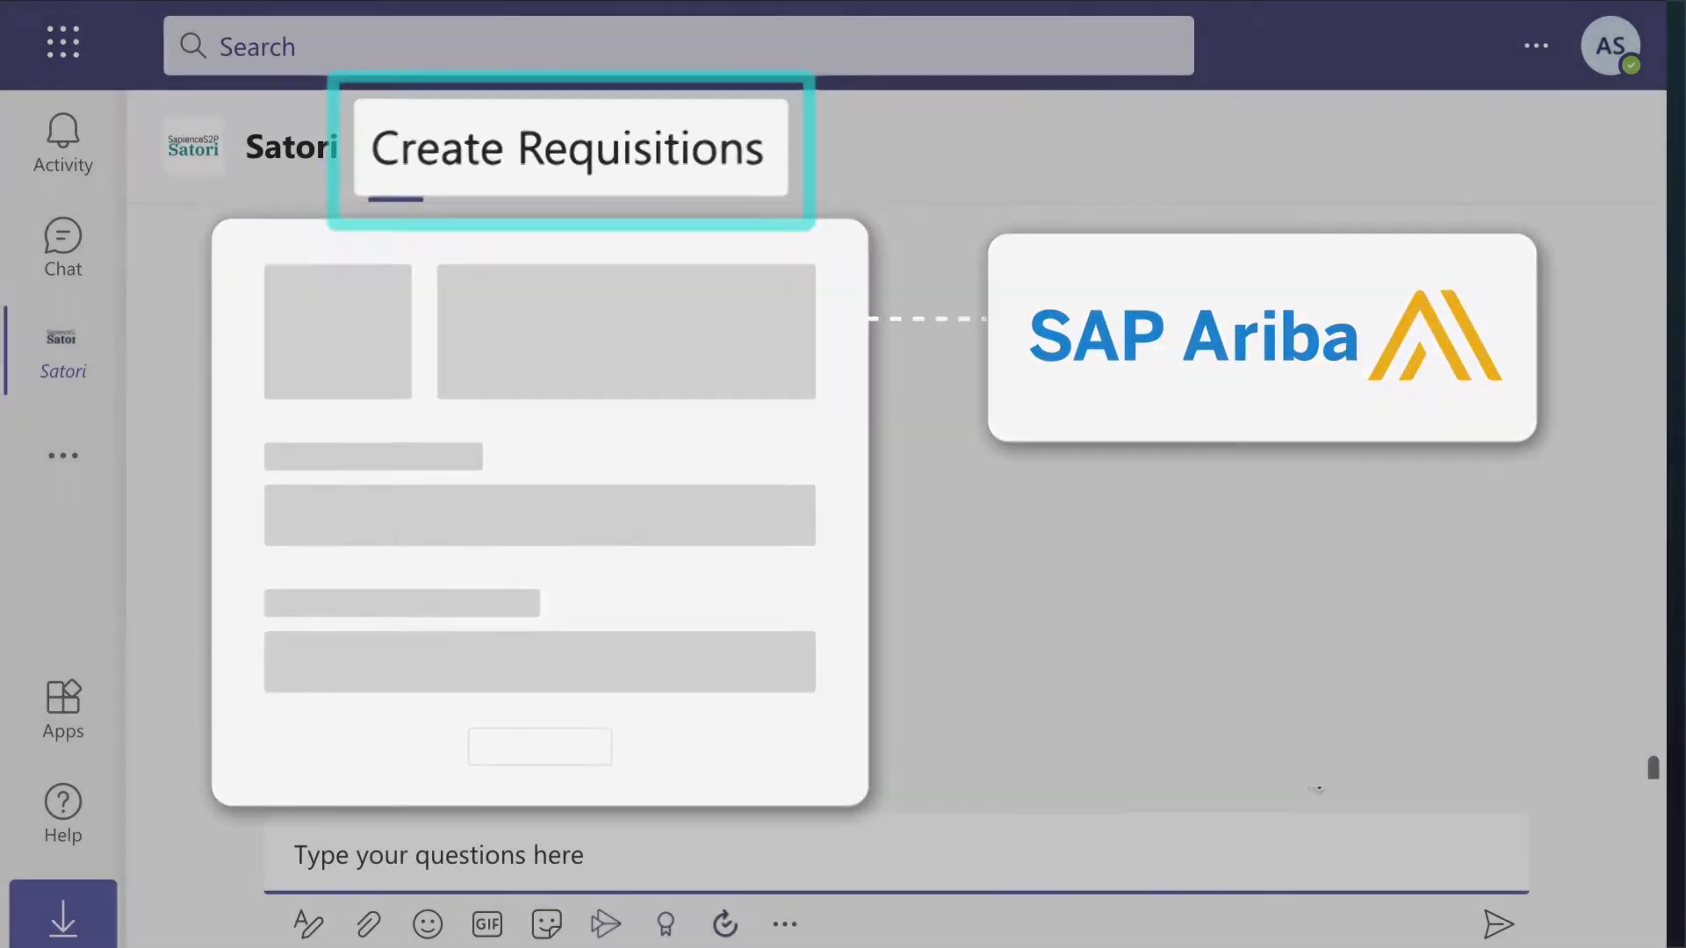
left_click(394, 148)
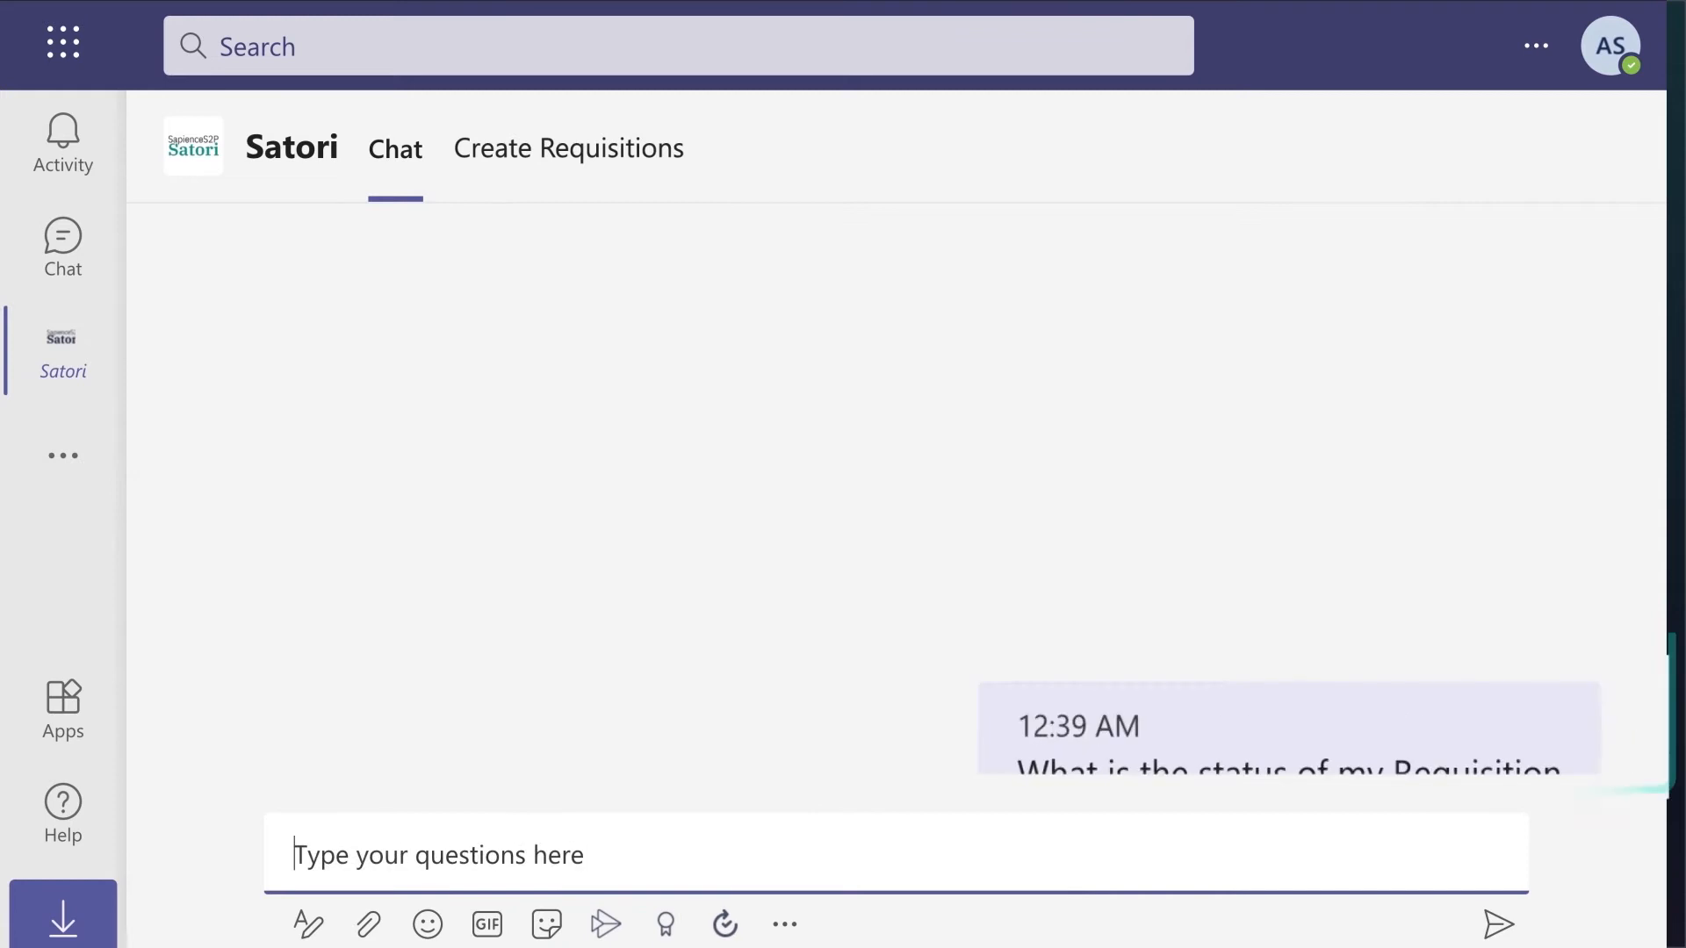
- Send PR116 to get its Ordering status, then answer Yes for more help
type("P")
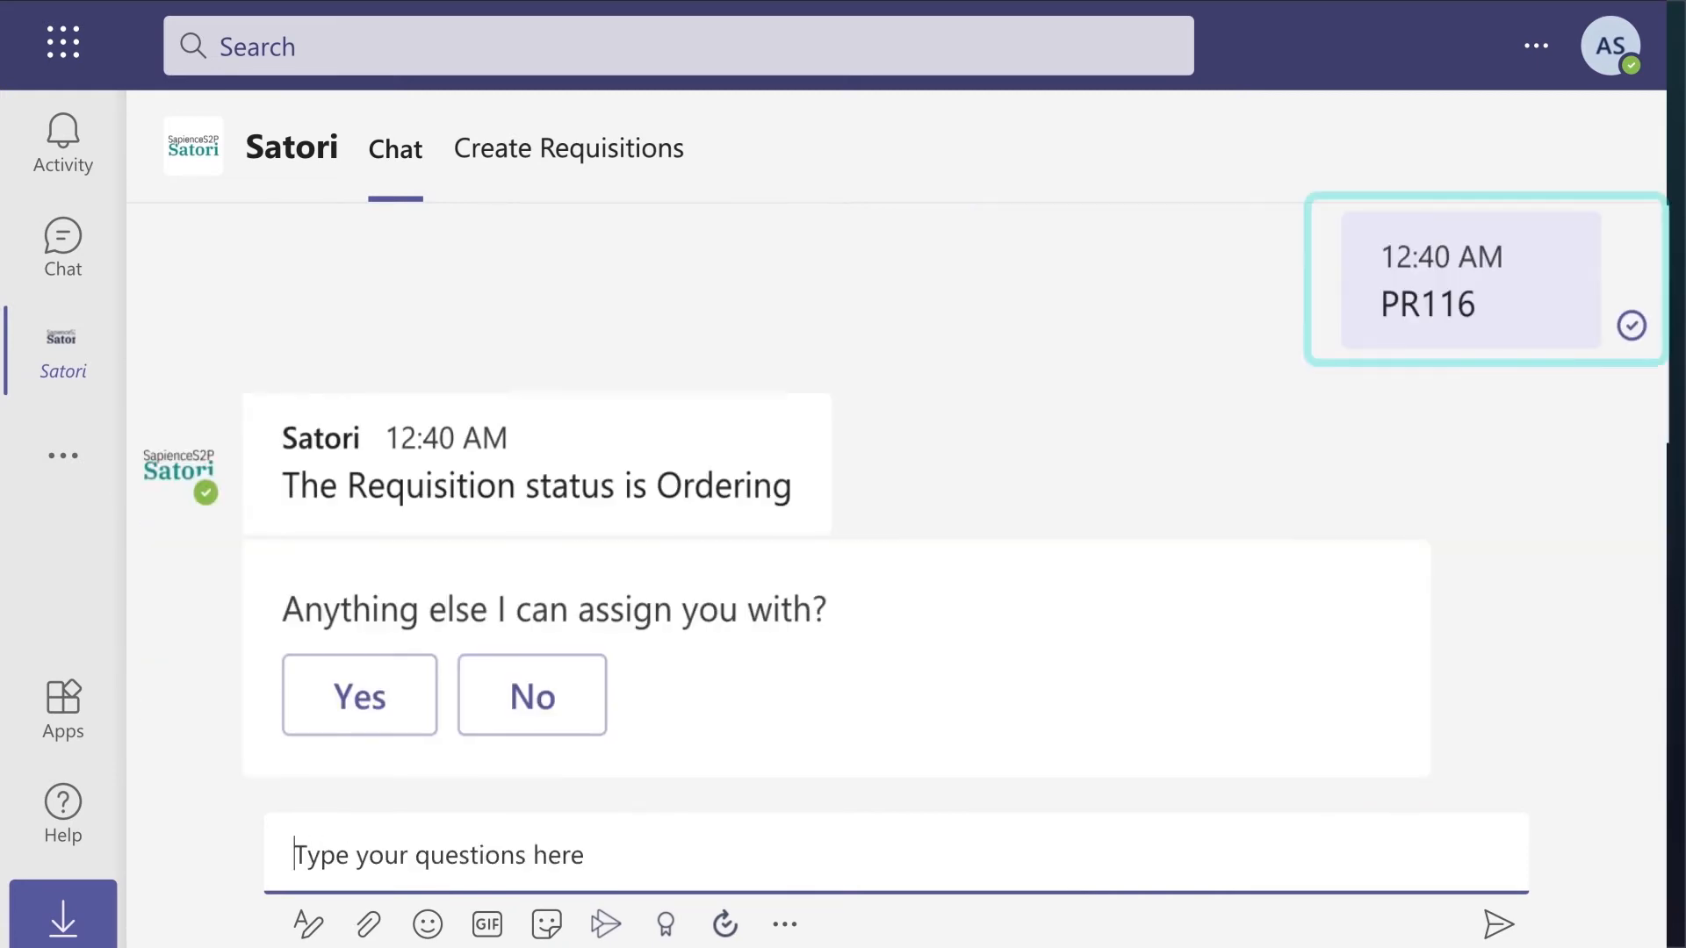
left_click(358, 695)
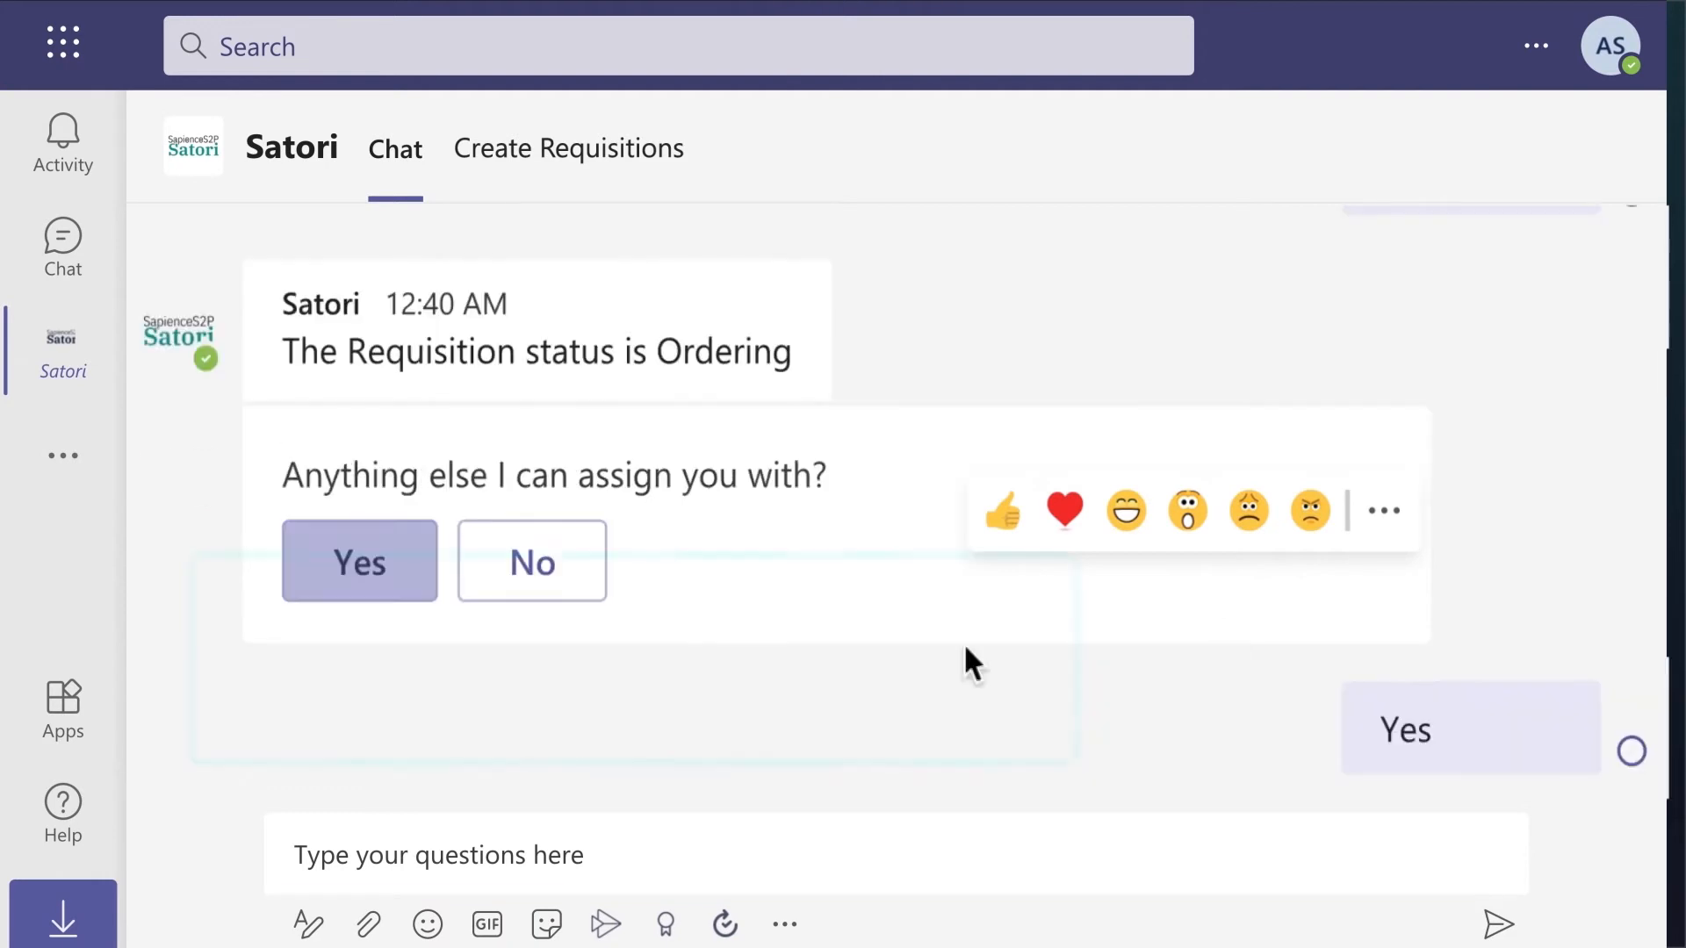
left_click(358, 560)
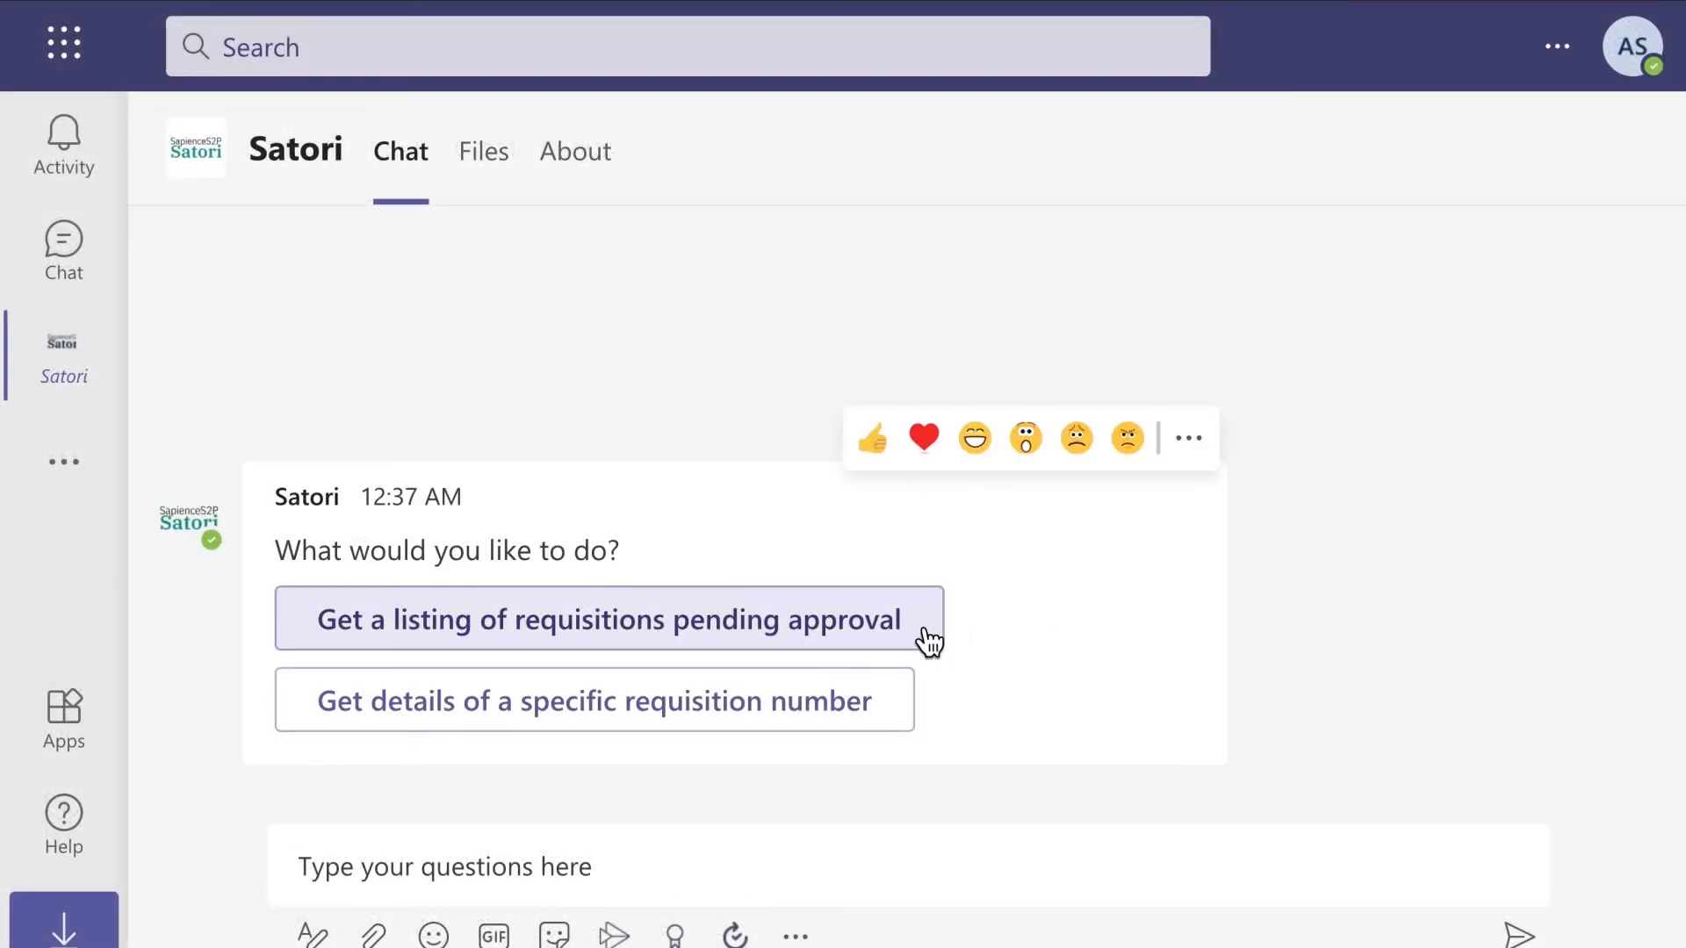
- Request requisitions pending approval for Manager 01 and approve requisition PR323
left_click(608, 620)
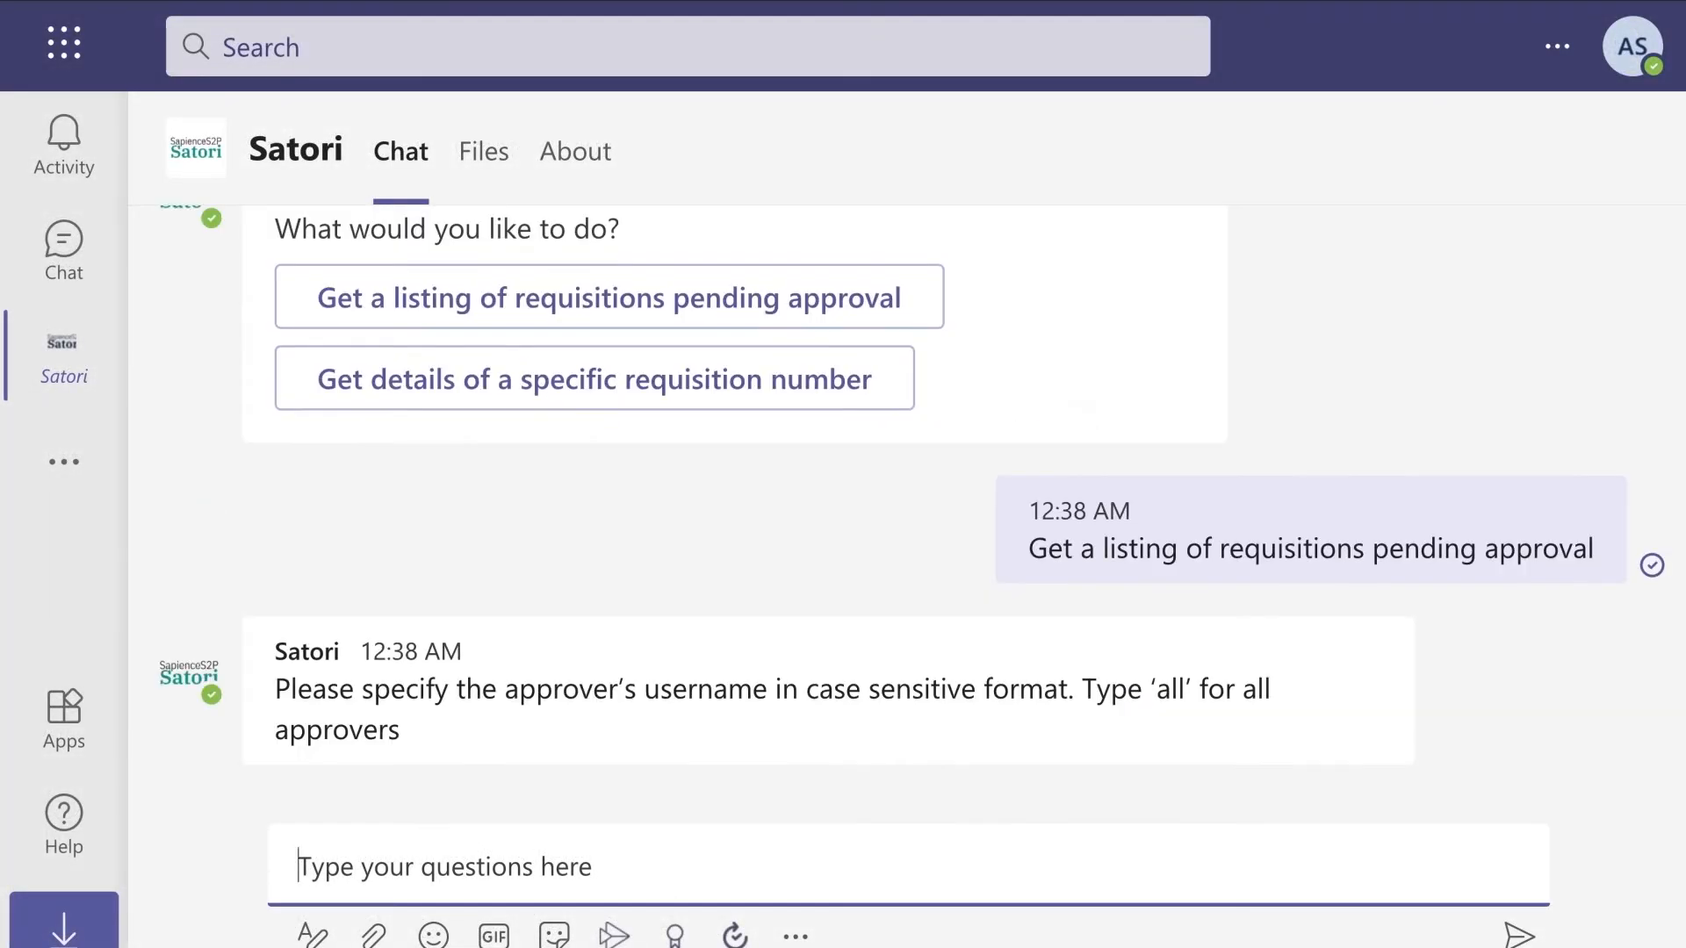
type("Manager 01")
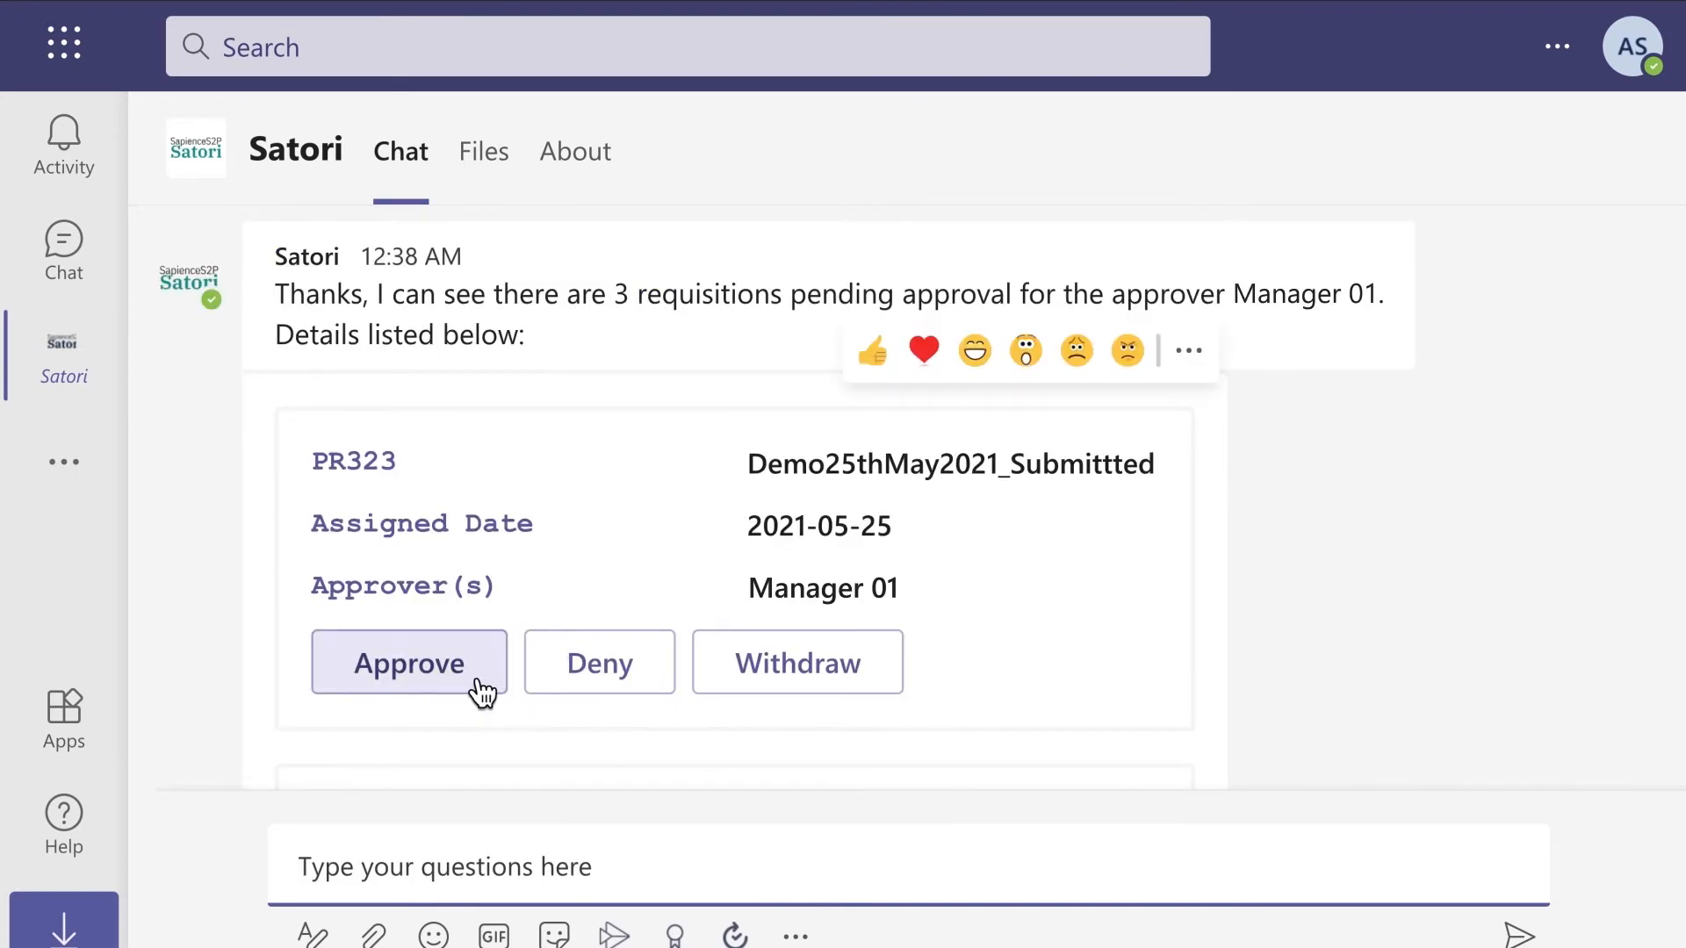
left_click(408, 662)
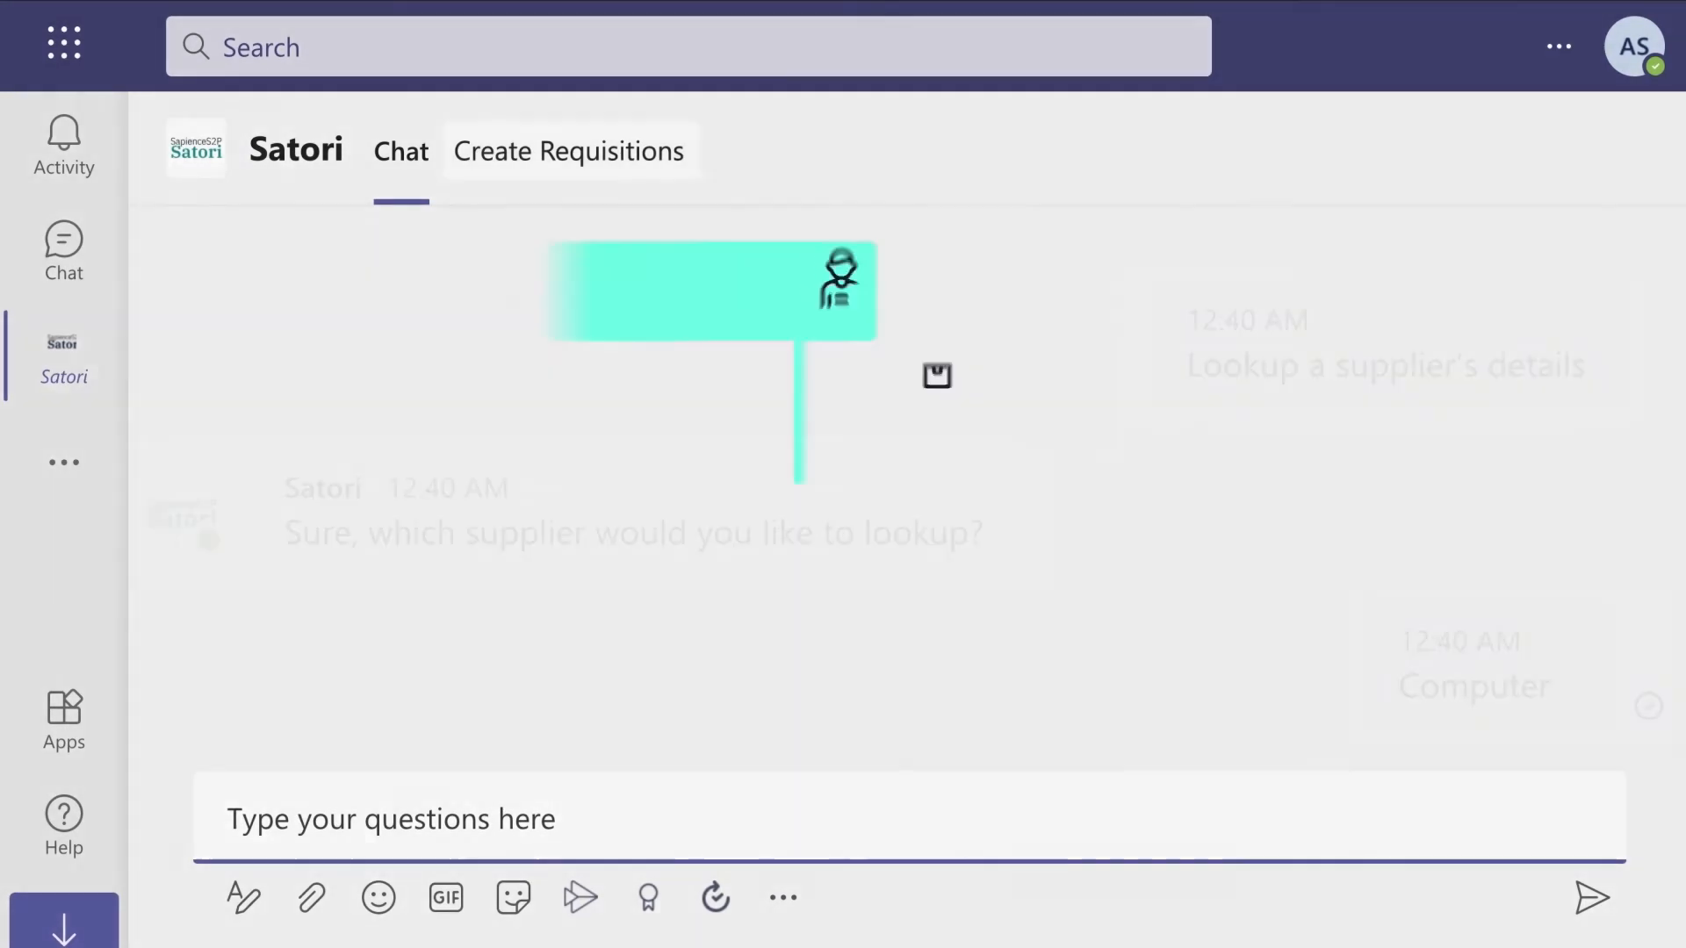
- Ask Satori how many suppliers are in registered status and get the answer 11
left_click(569, 151)
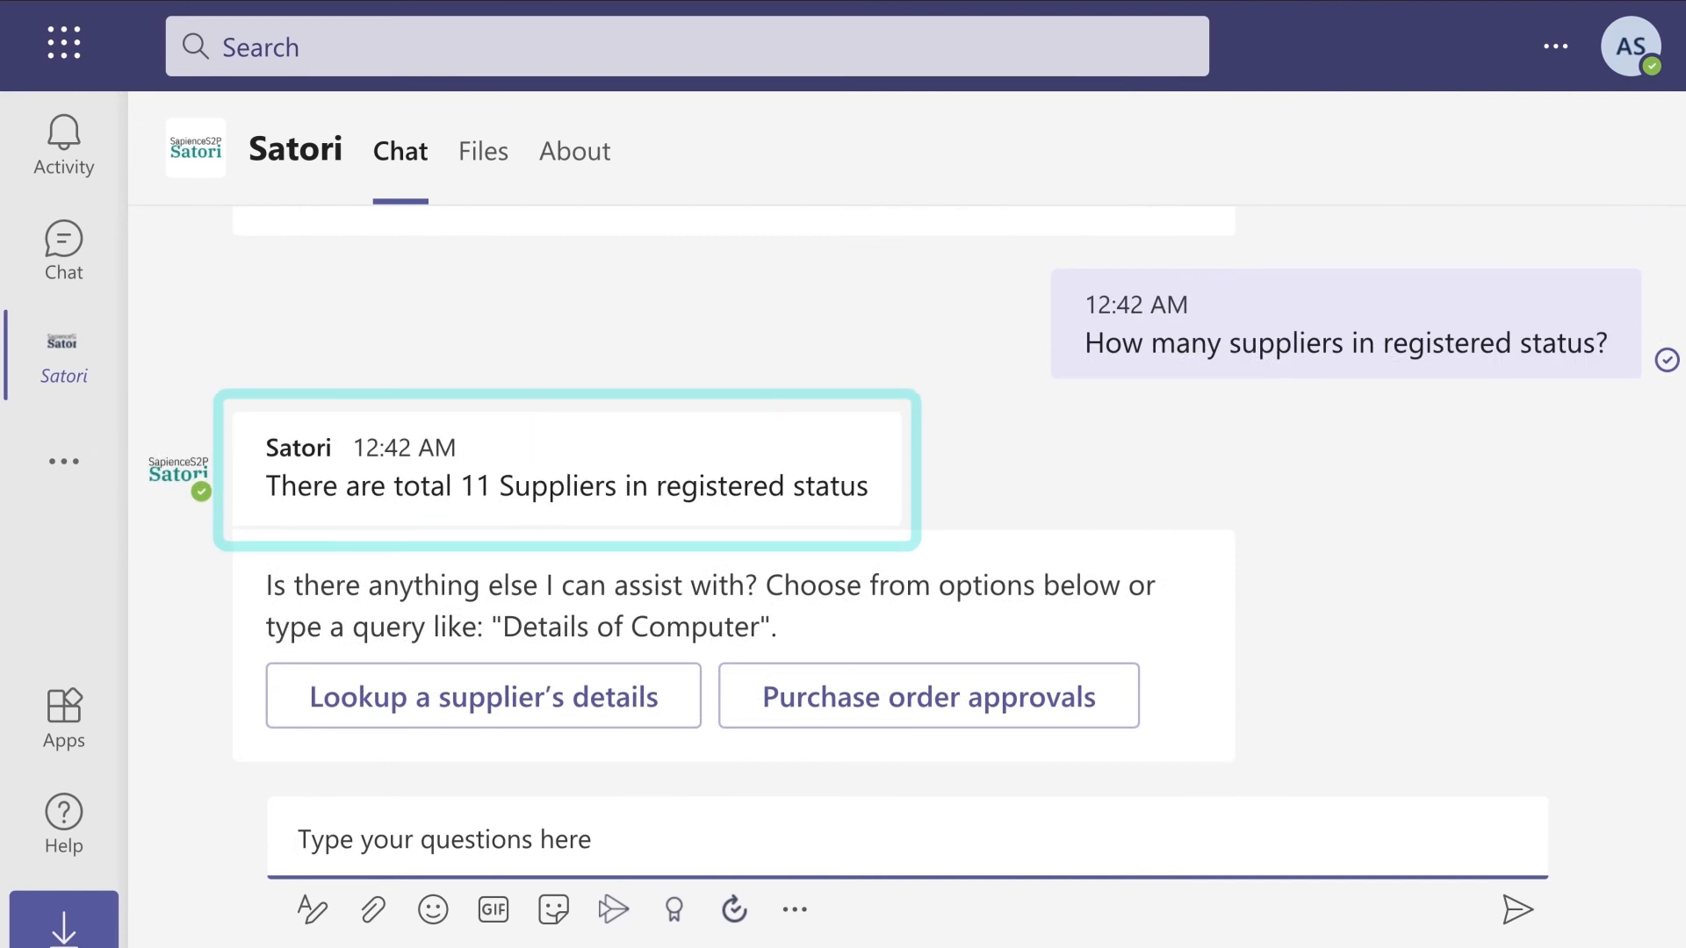
- Start a supplier details lookup and answer with the supplier 'software'
left_click(481, 695)
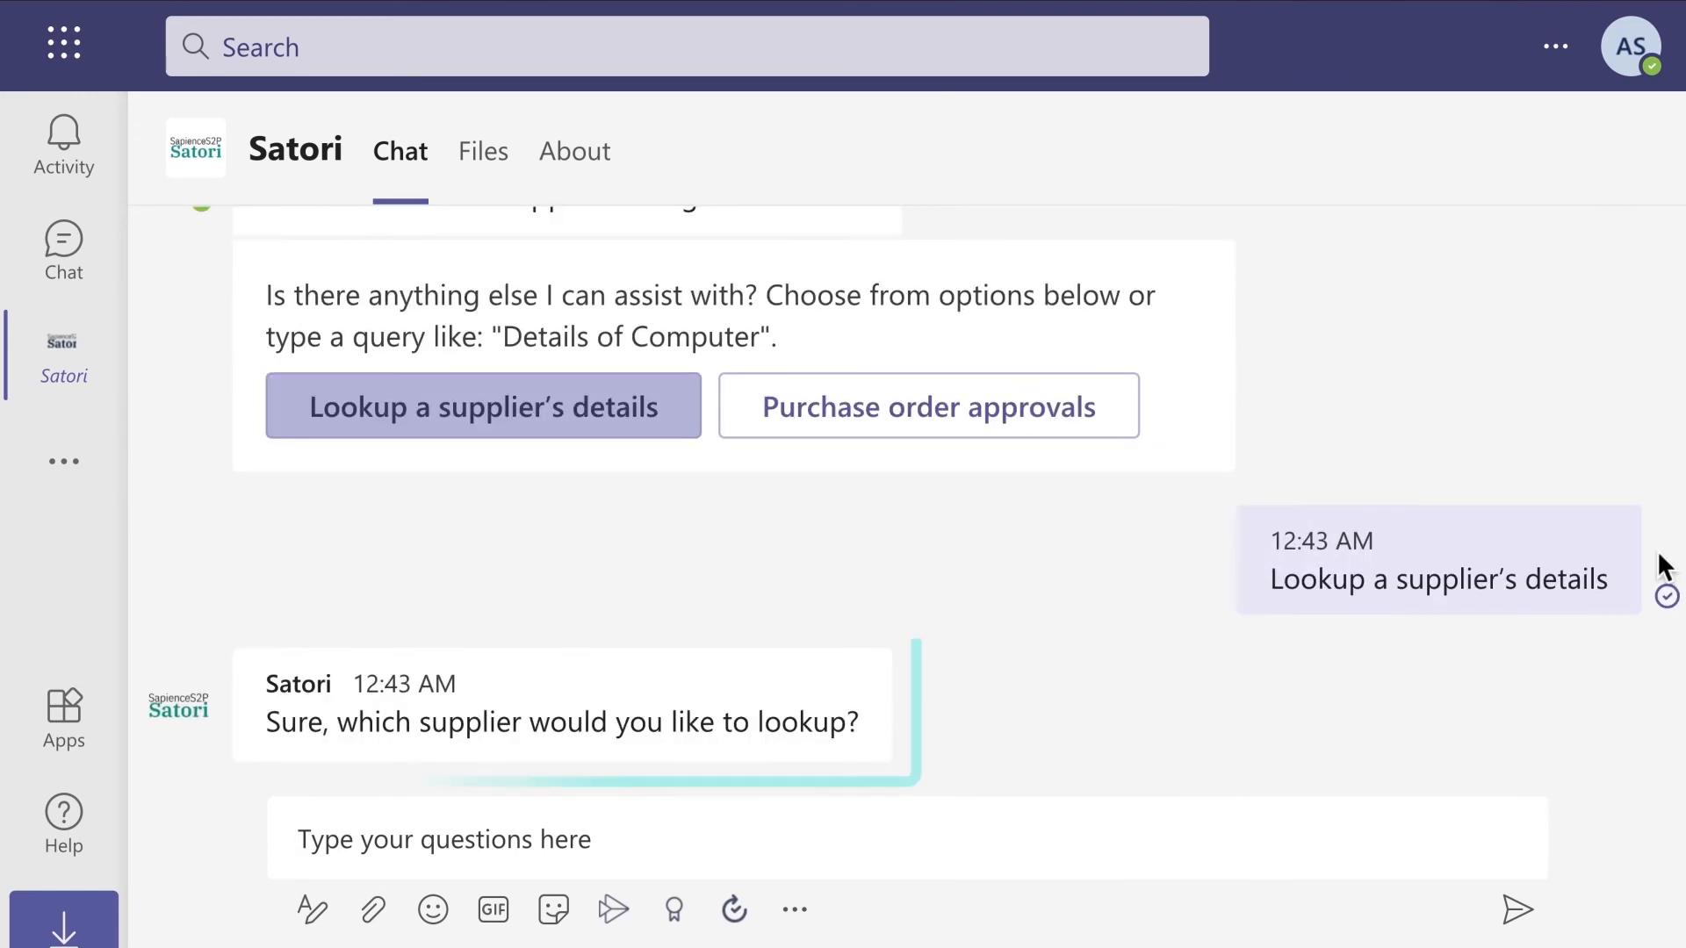
type("software")
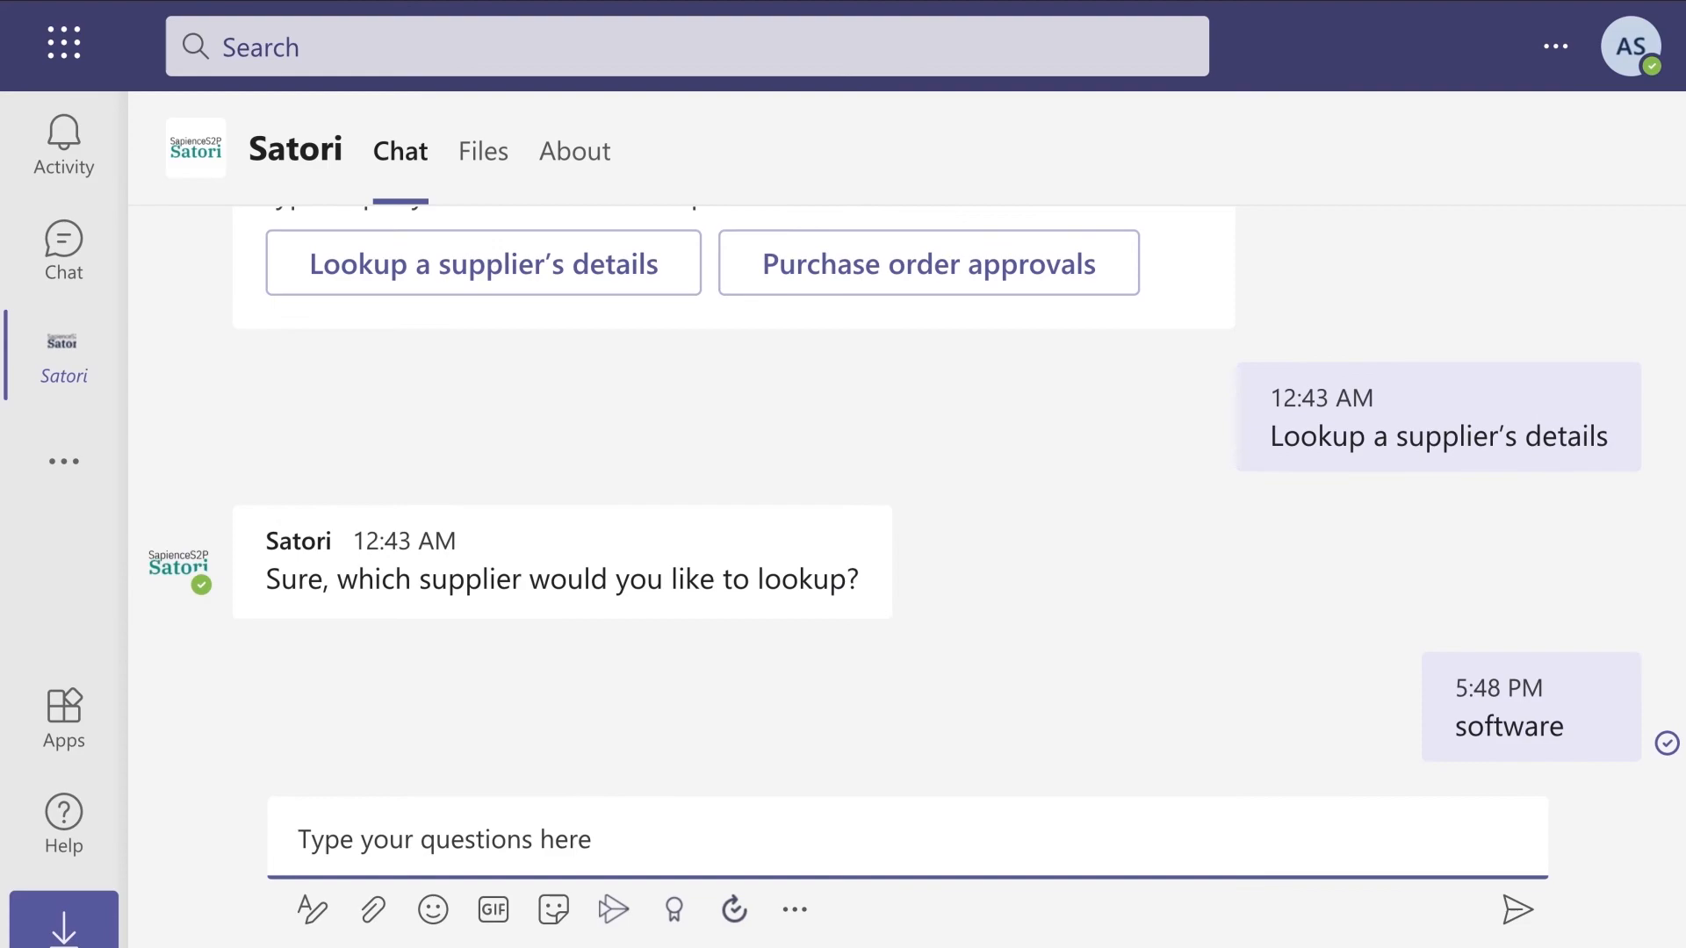